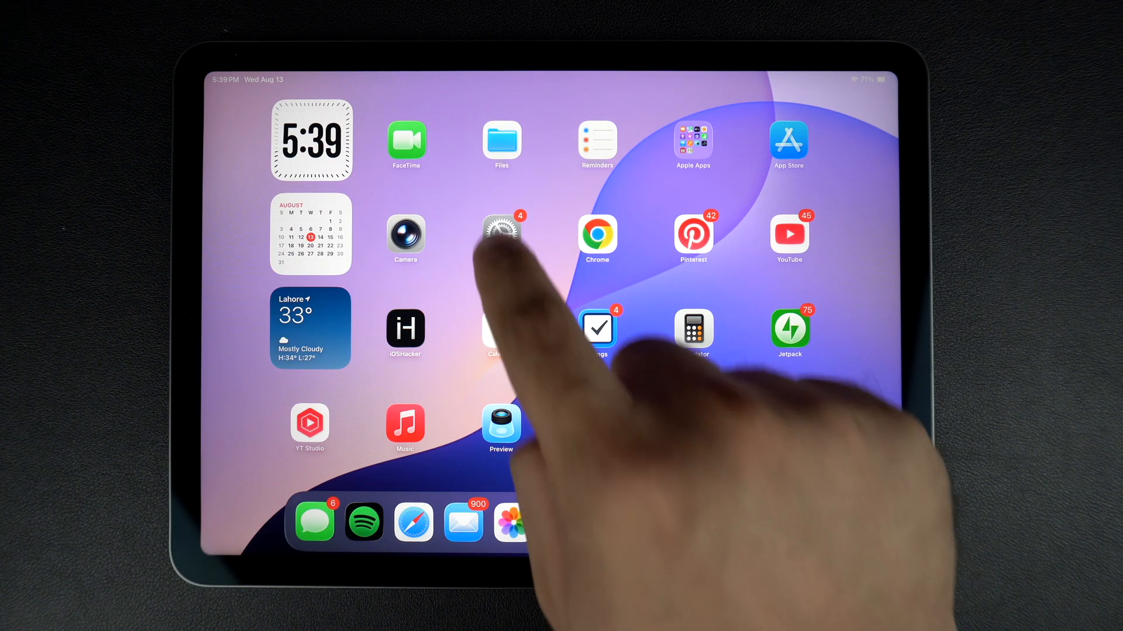
Step: Launch the Settings app from the Home Screen
left_click(500, 240)
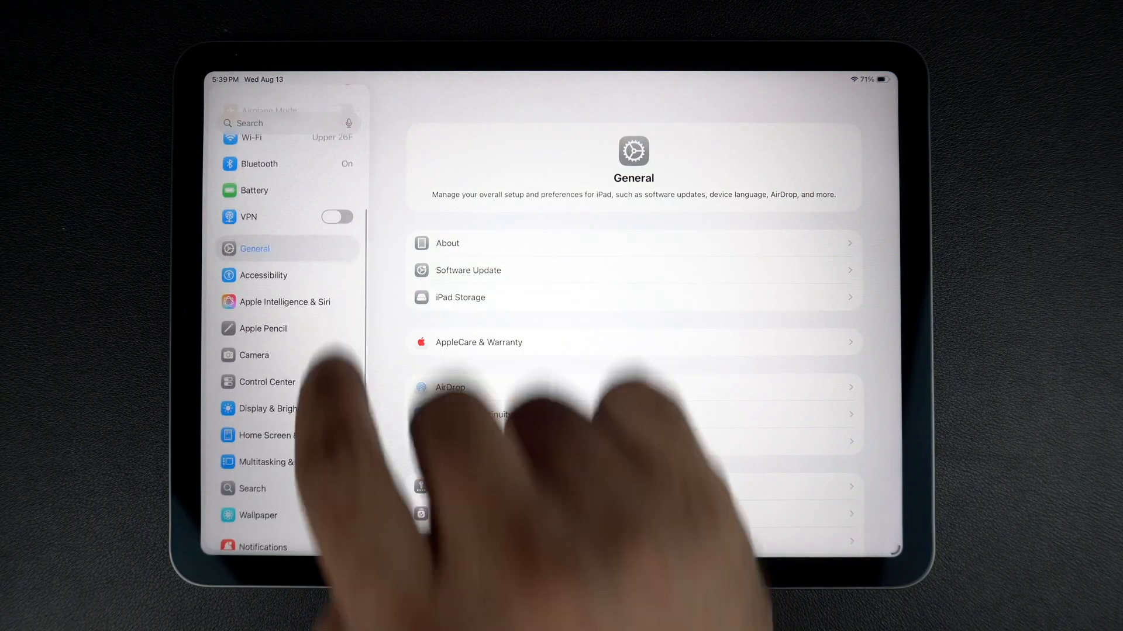
Step: Turn on Start PiP Automatically under Multitasking & Gestures' Picture in Picture section
left_click(283, 462)
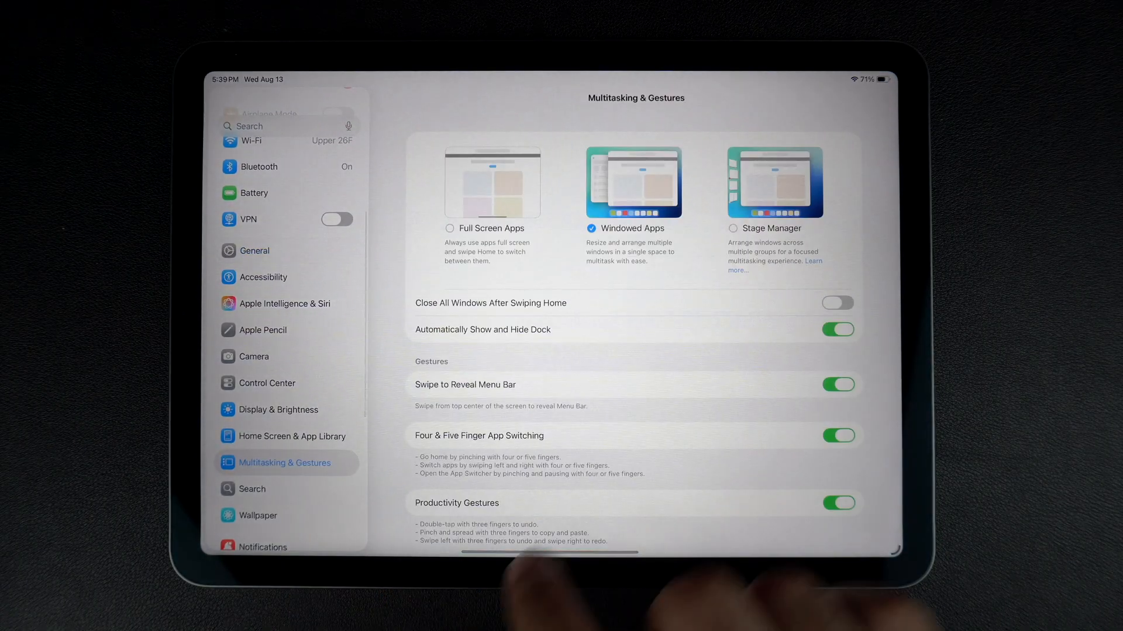
scroll("down", 3)
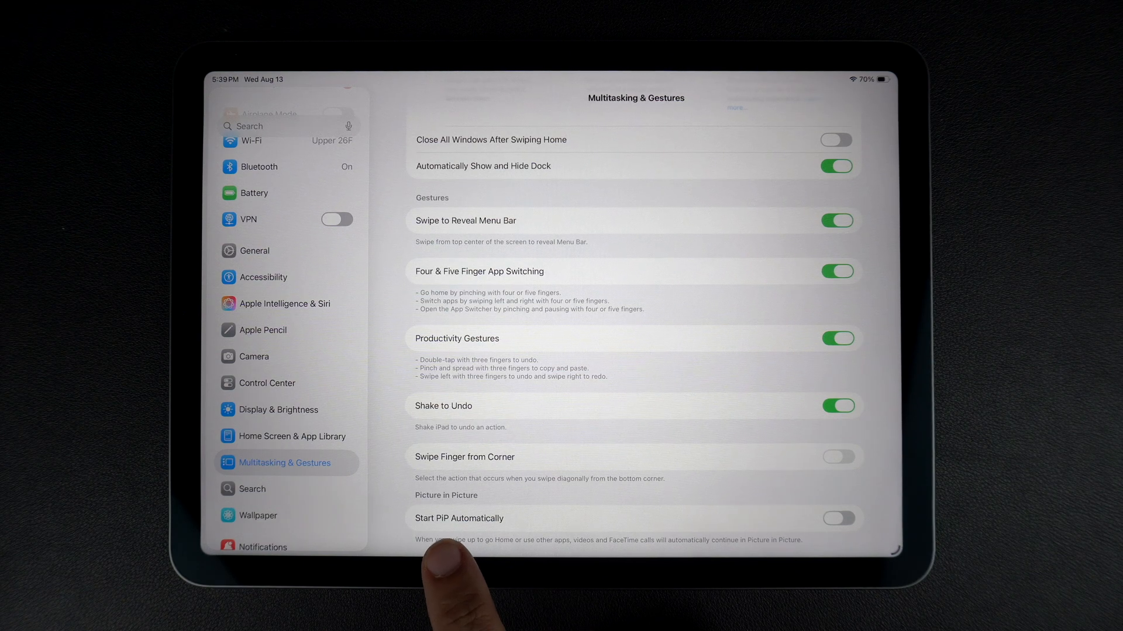
left_click(835, 518)
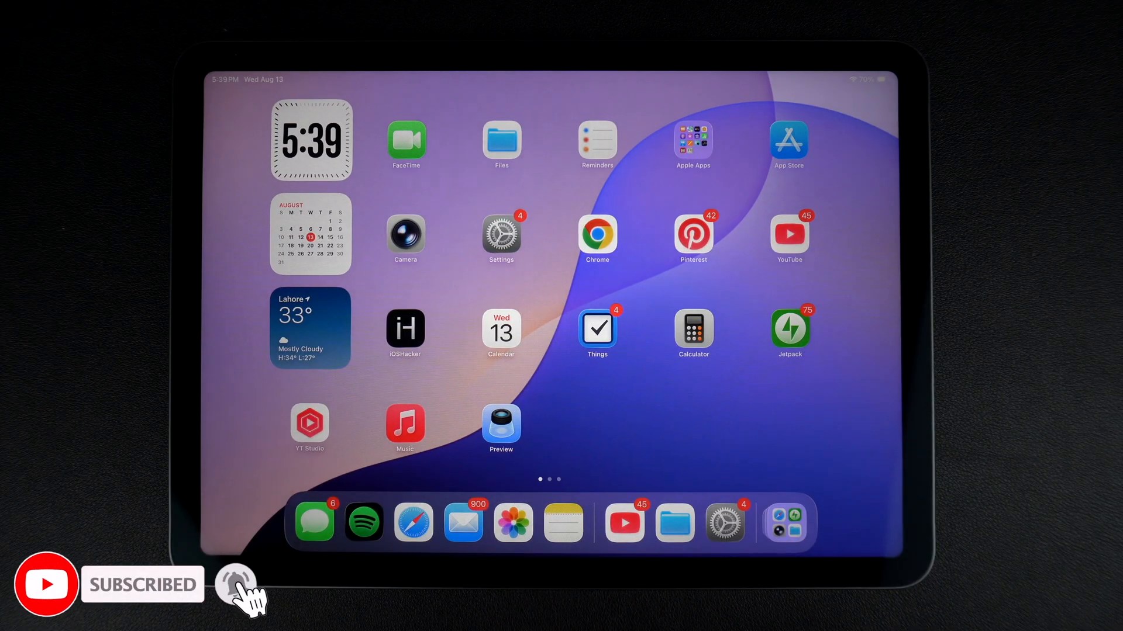
Step: Search YouTube for iOSHacker and play a video from the results
left_click(624, 521)
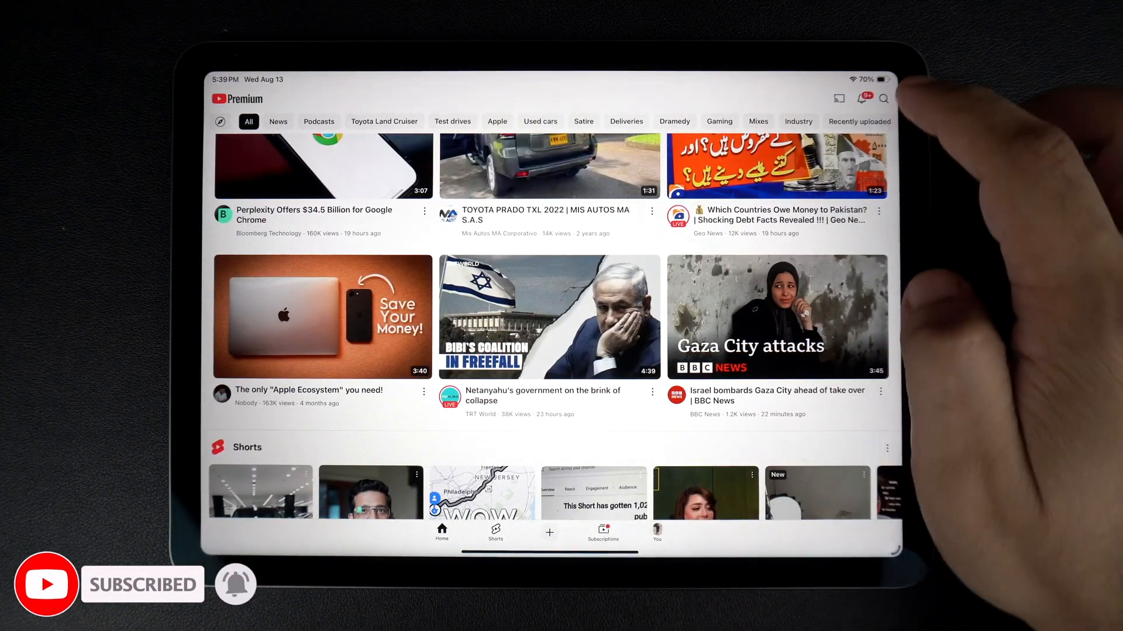
left_click(884, 99)
type("ioshacker")
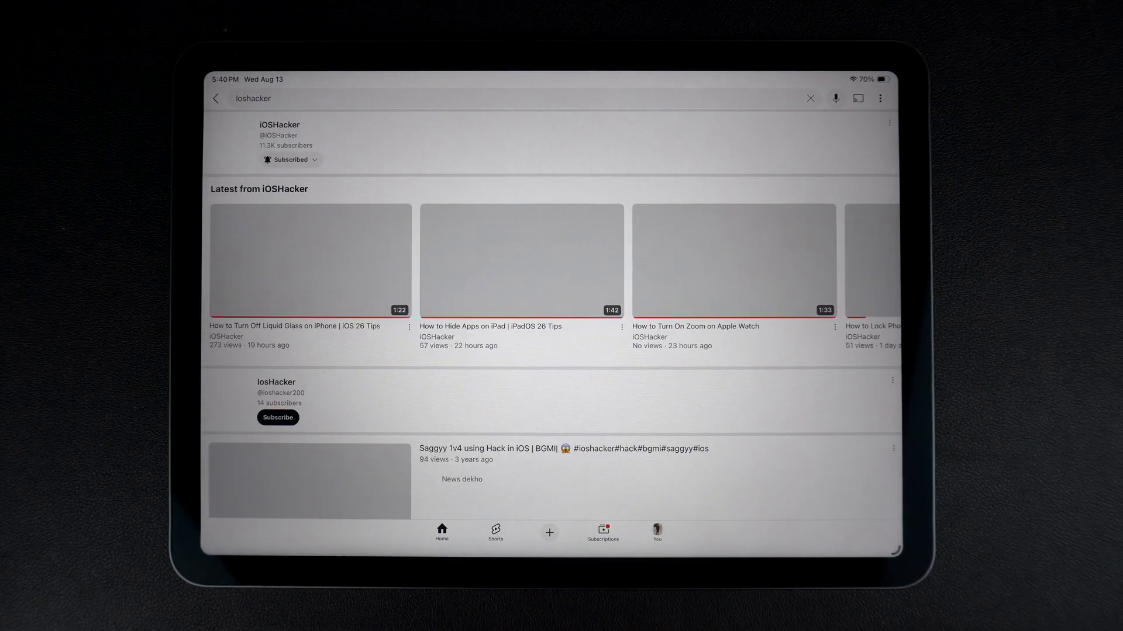
left_click(309, 260)
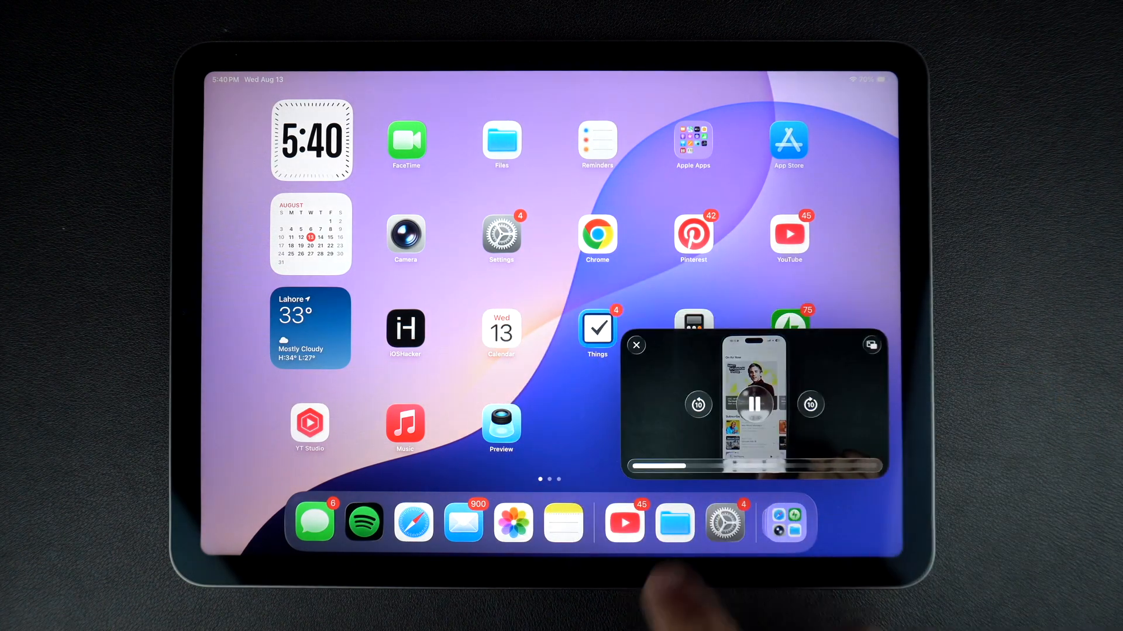
left_click(635, 345)
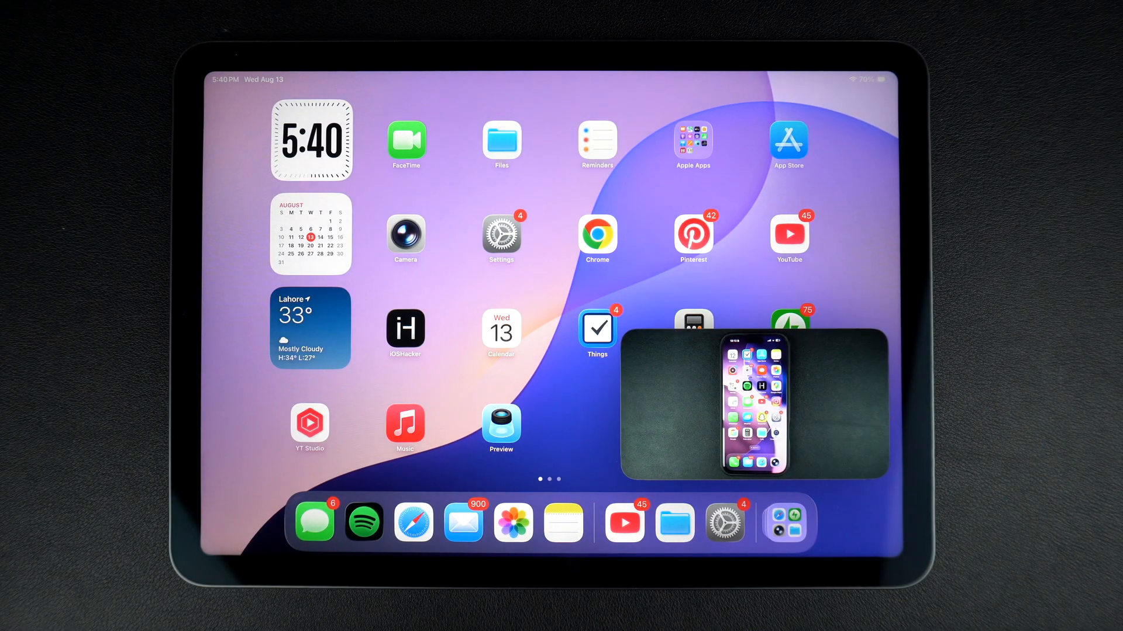
left_click(752, 405)
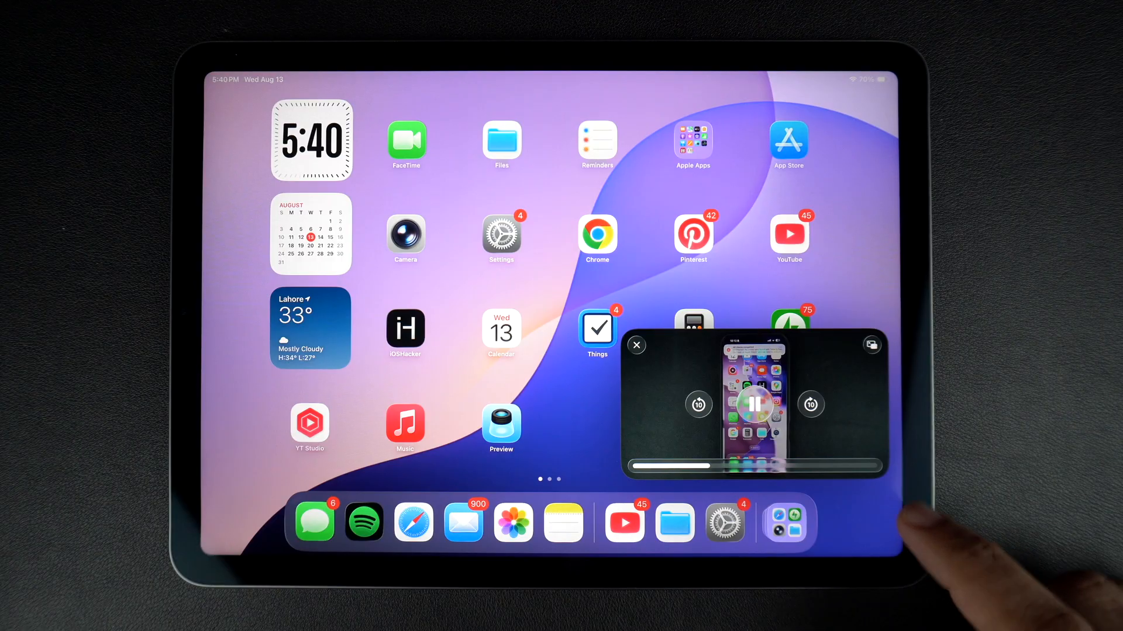
left_click(636, 345)
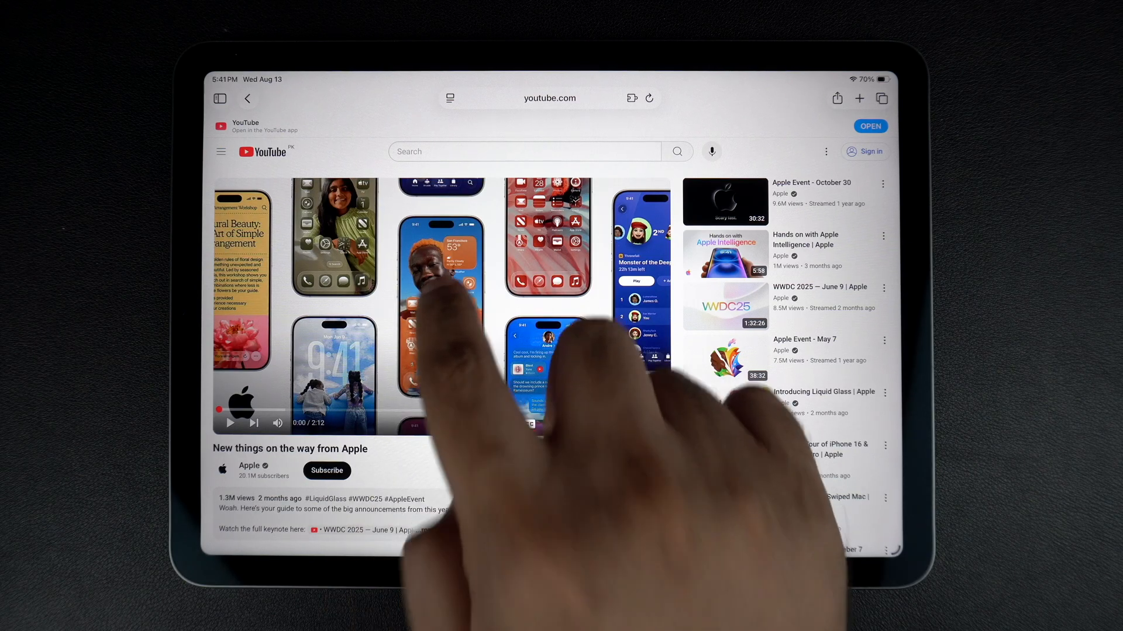
Step: Start playback of Apple's "New things on the way from Apple" video
left_click(444, 308)
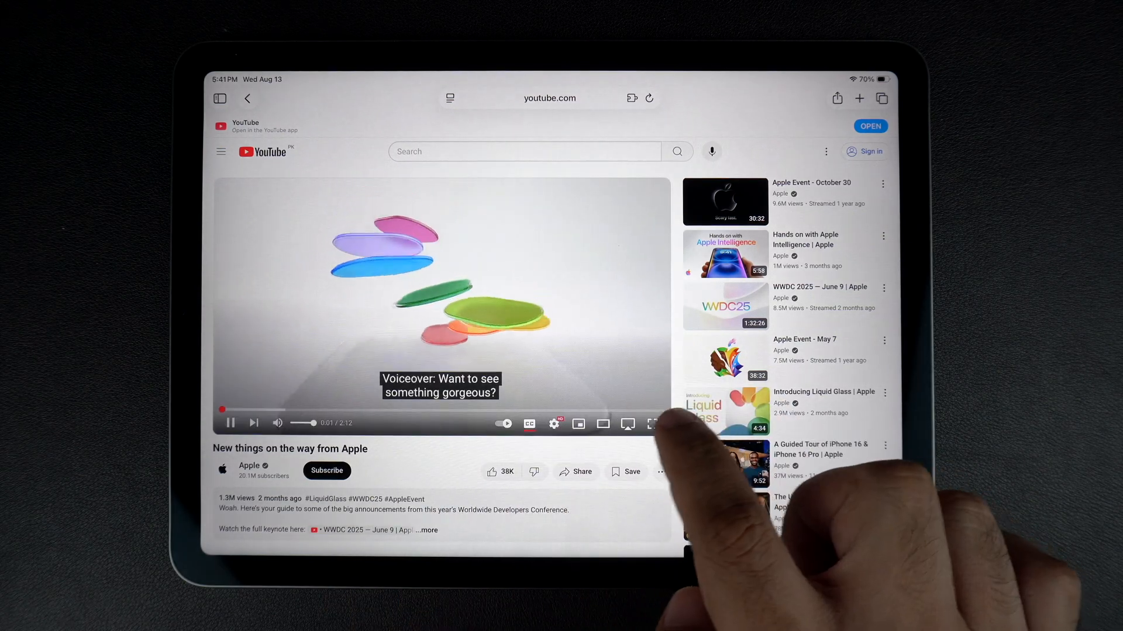